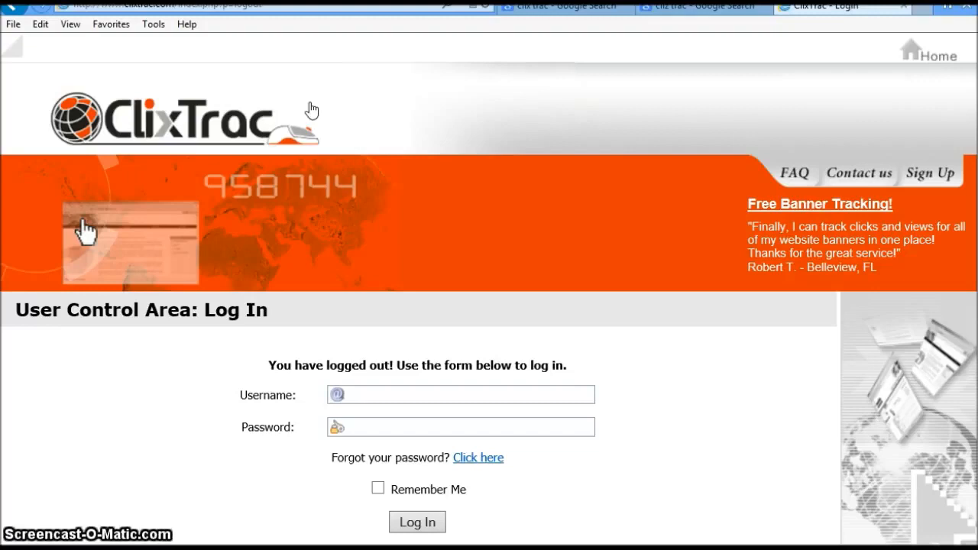
left_click(282, 105)
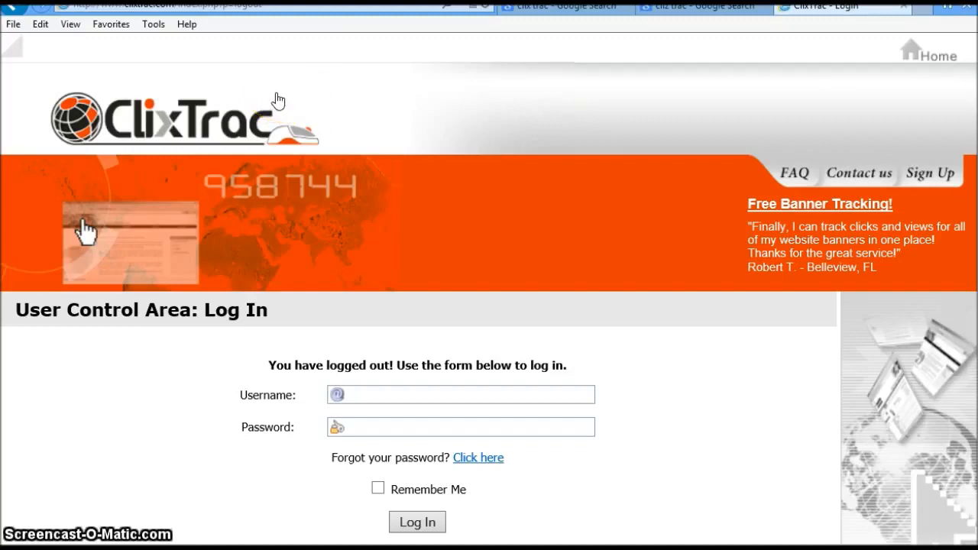
mouse_move(151, 136)
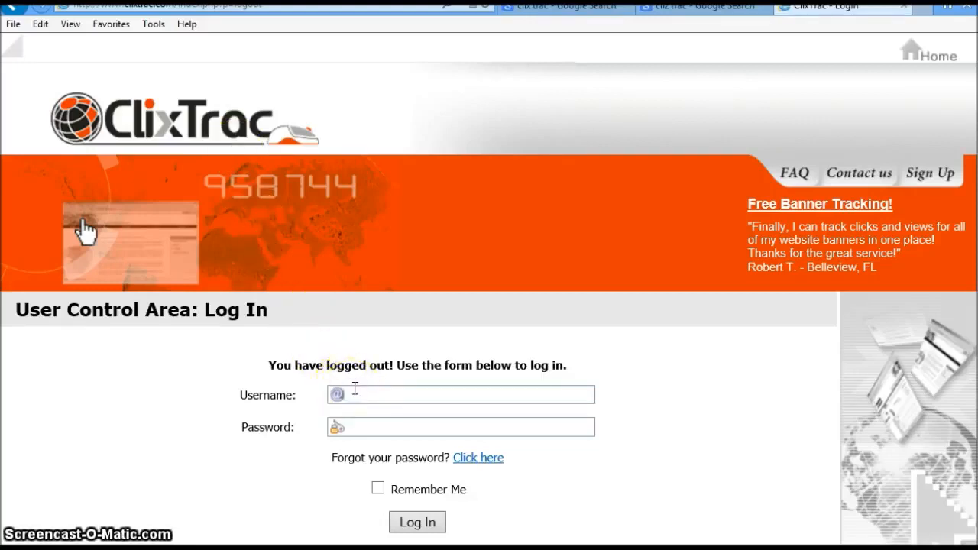
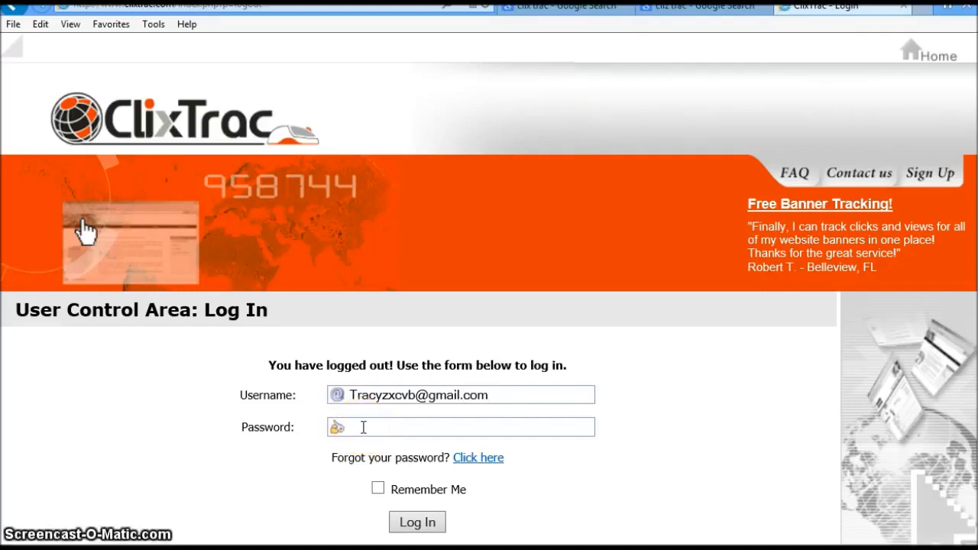
type("password")
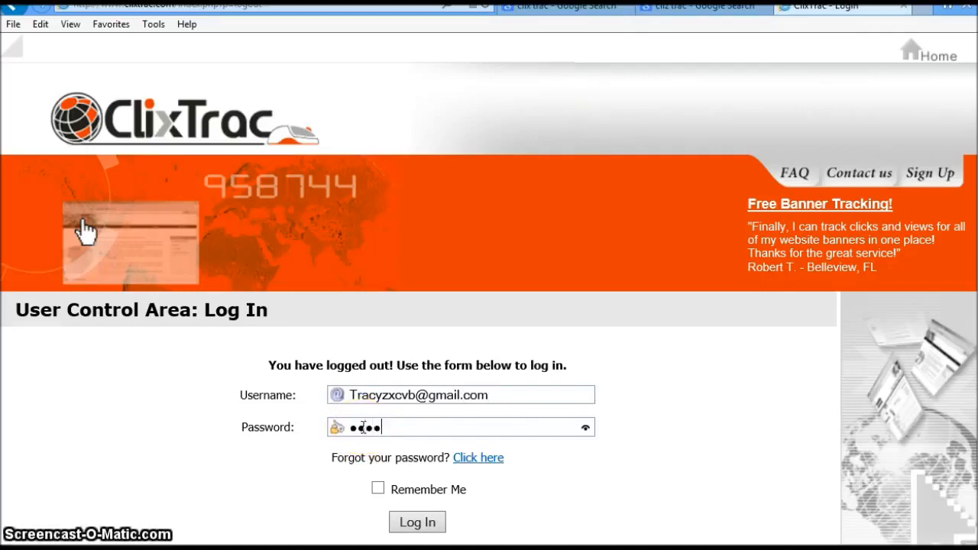
type("password")
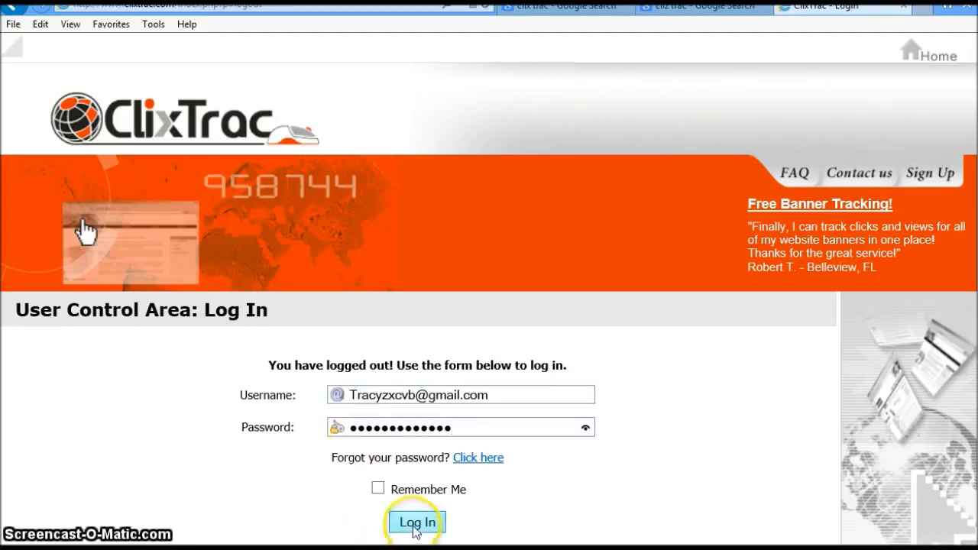
left_click(417, 522)
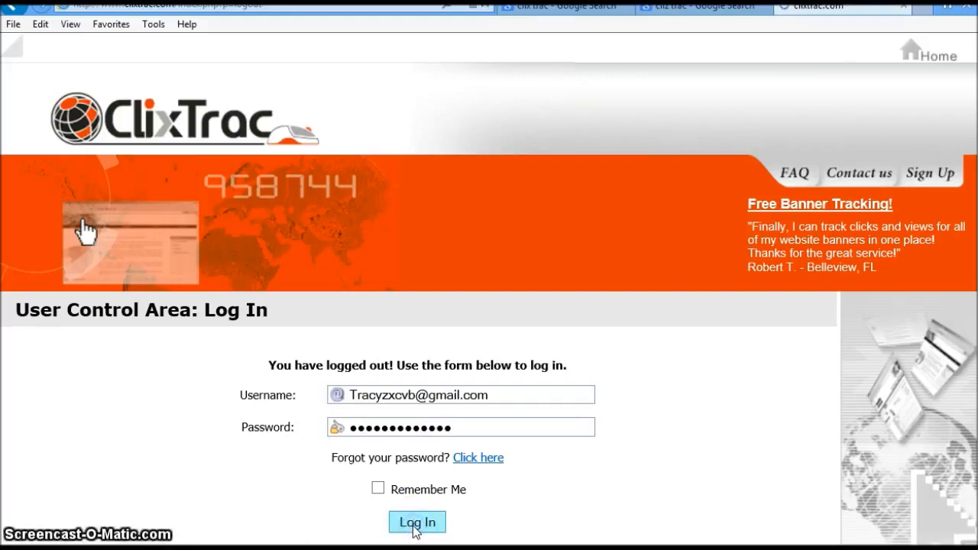
Step: Complete the login so the User Control Panel welcome page loads
left_click(417, 522)
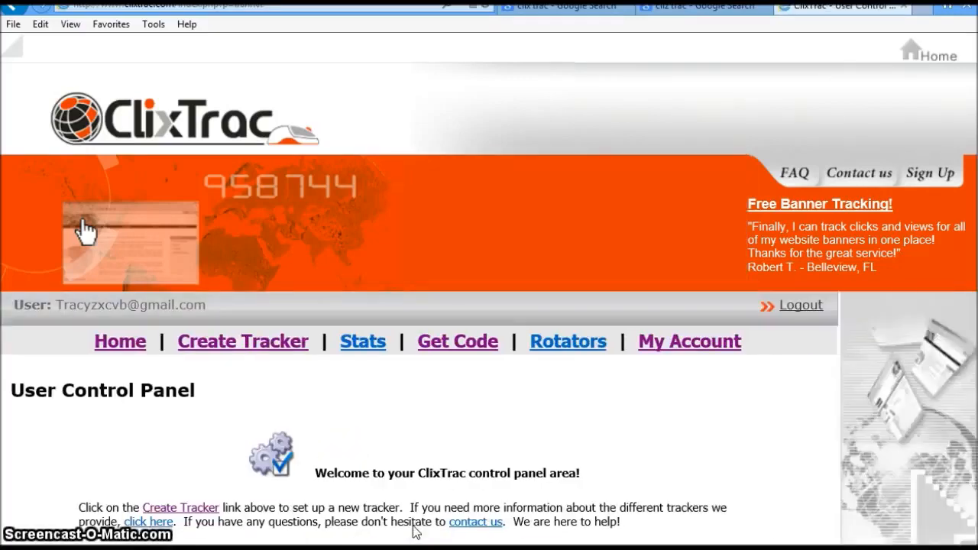
mouse_move(171, 319)
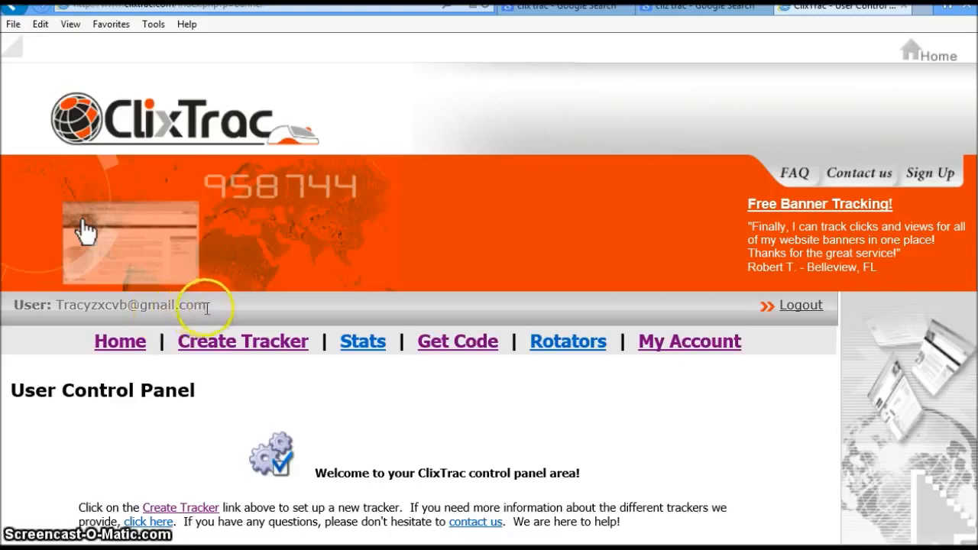
mouse_move(150, 304)
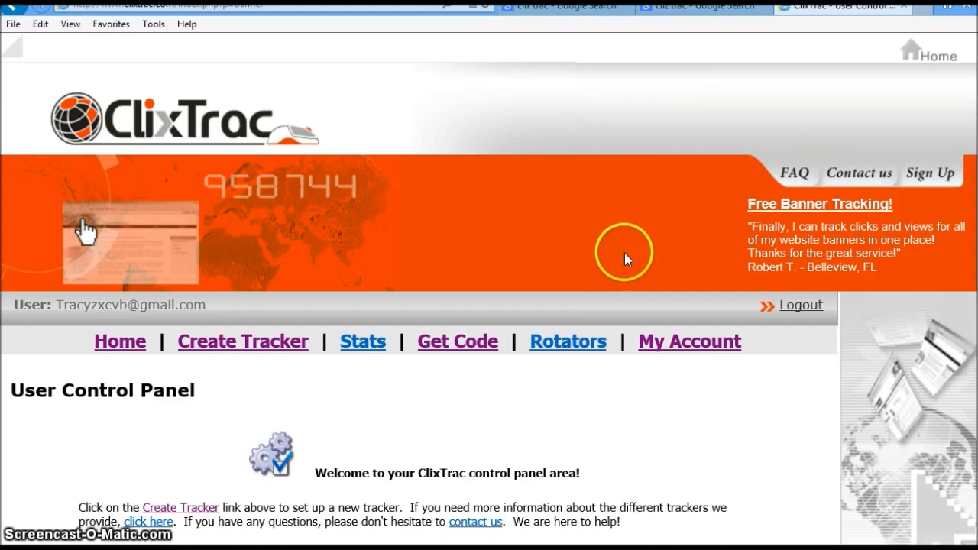
mouse_move(928, 172)
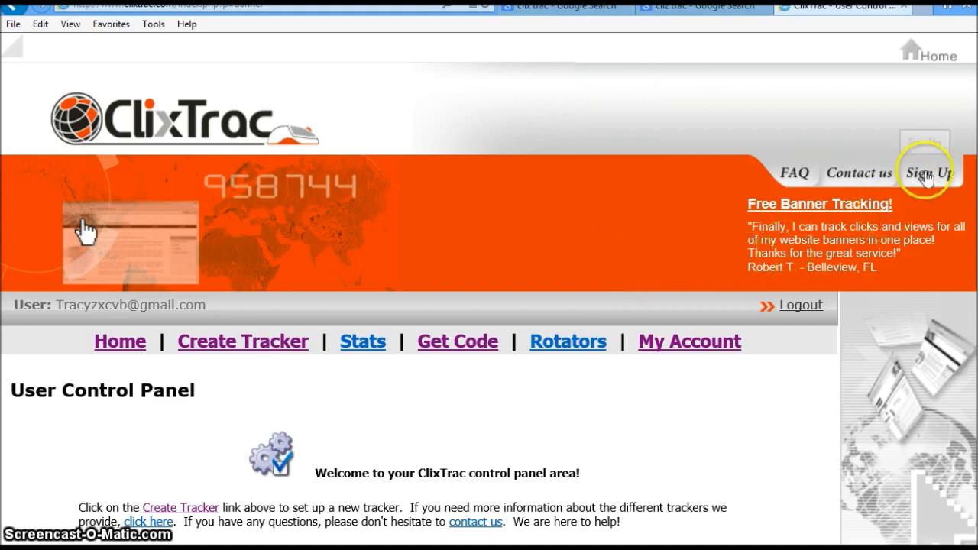
scroll("down", 3)
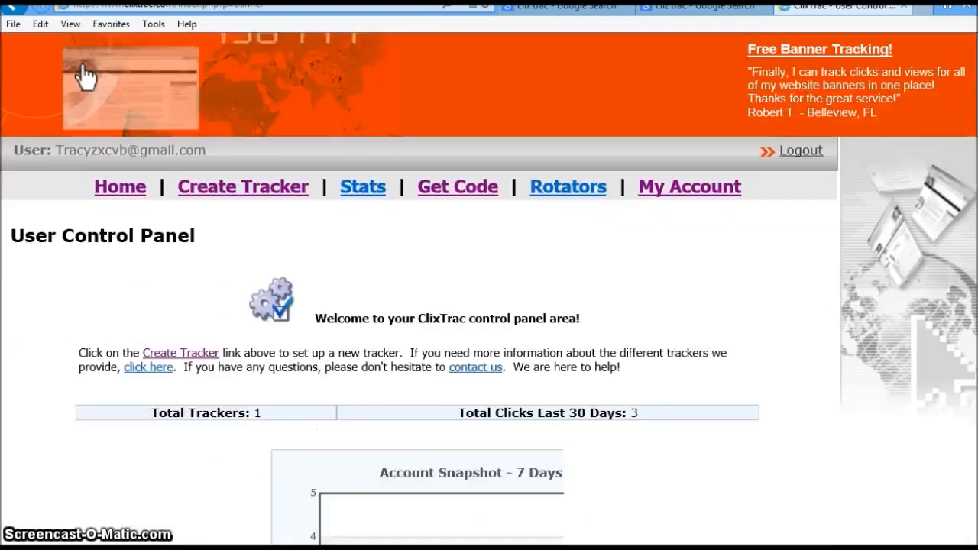
scroll("down", 3)
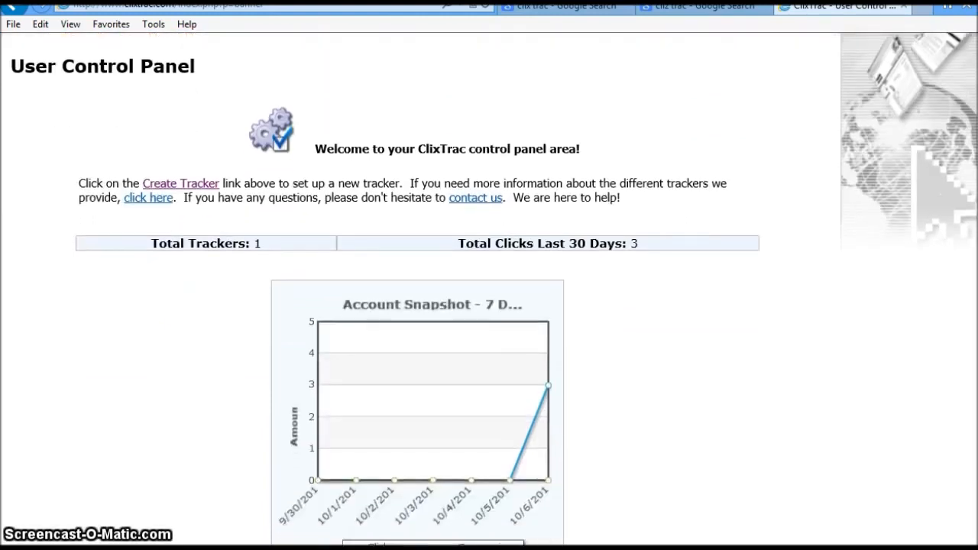
scroll("down", 3)
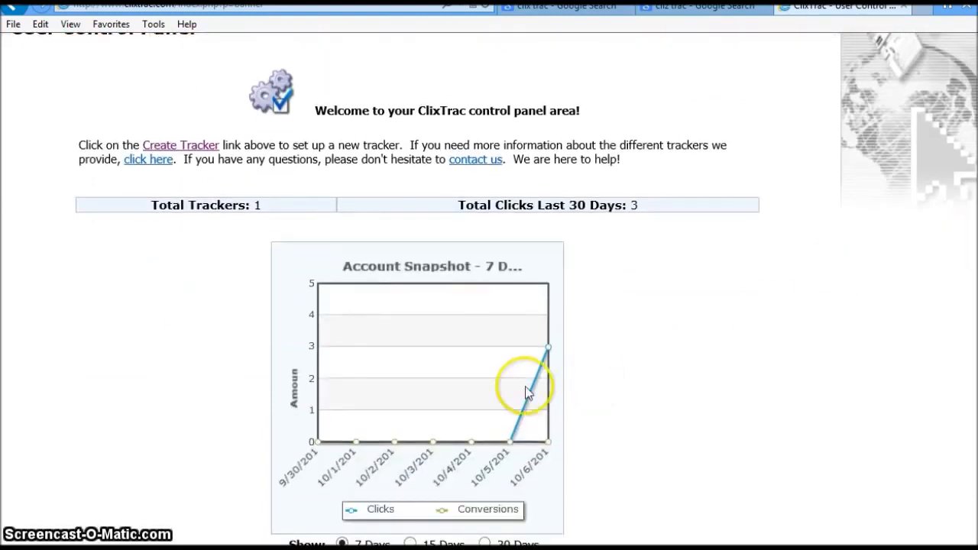
mouse_move(535, 396)
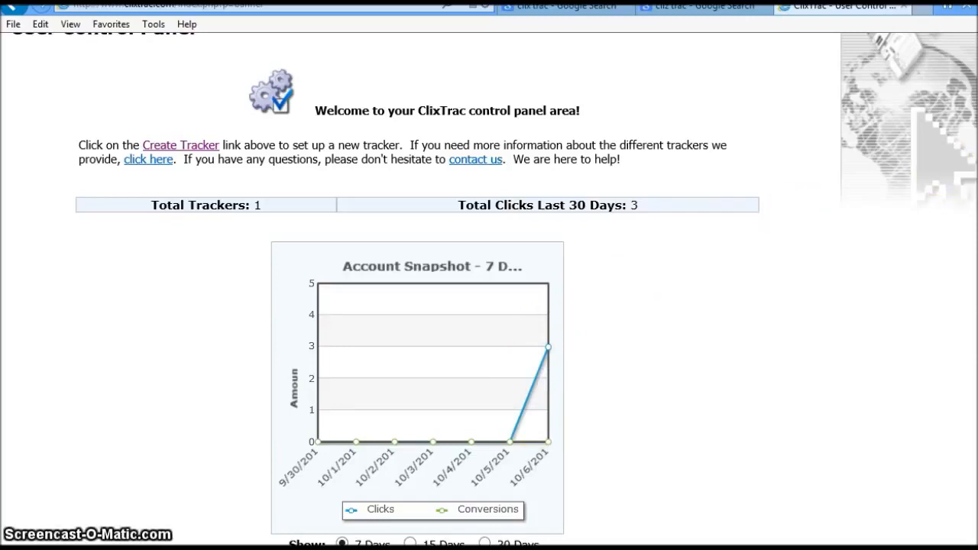
scroll("down", 3)
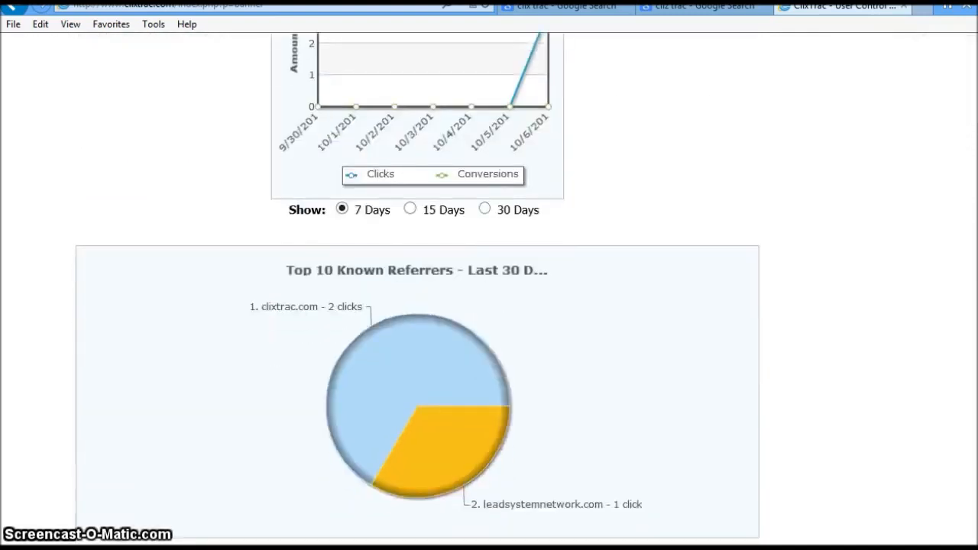
scroll("down", 3)
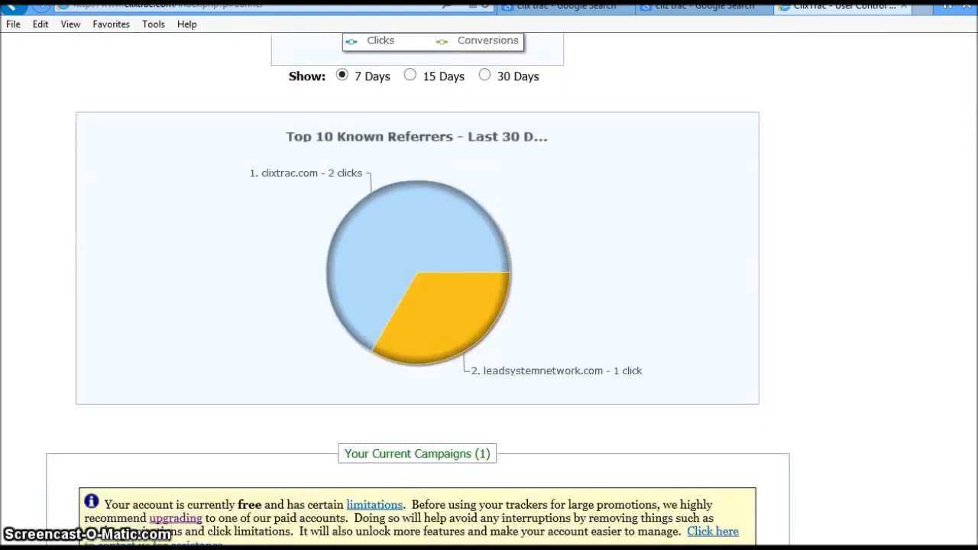
scroll("down", 3)
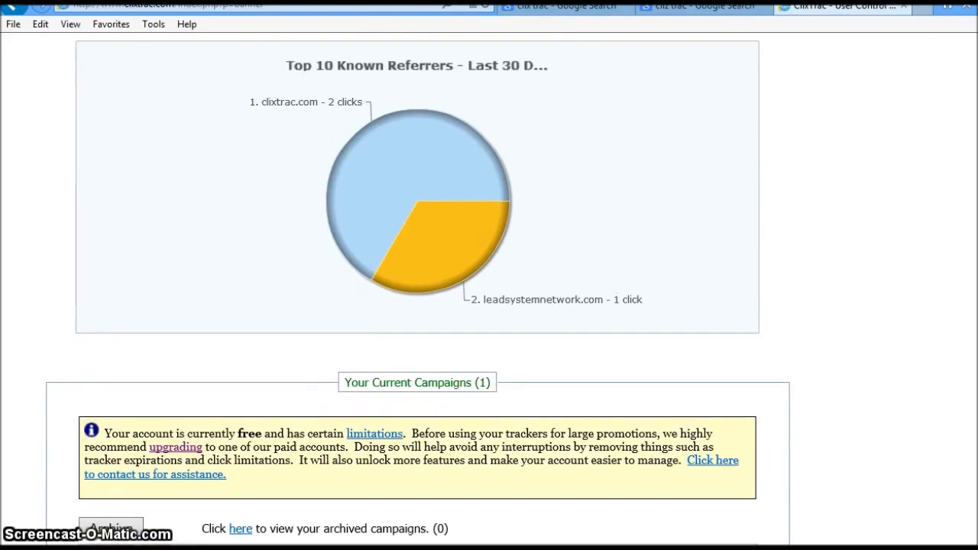
scroll("up", 3)
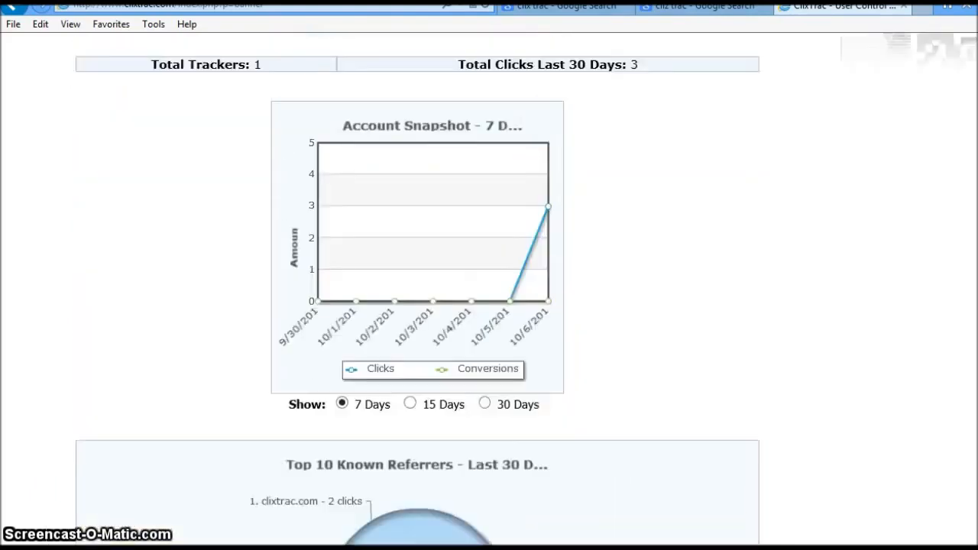
scroll("up", 3)
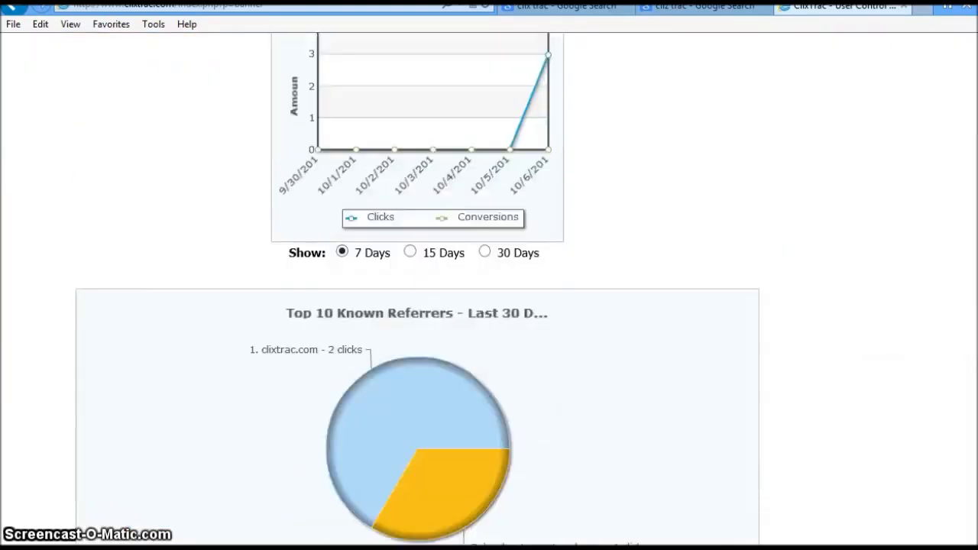
Step: Follow the footer Affiliates link to the Affiliate Program page
scroll("down", 3)
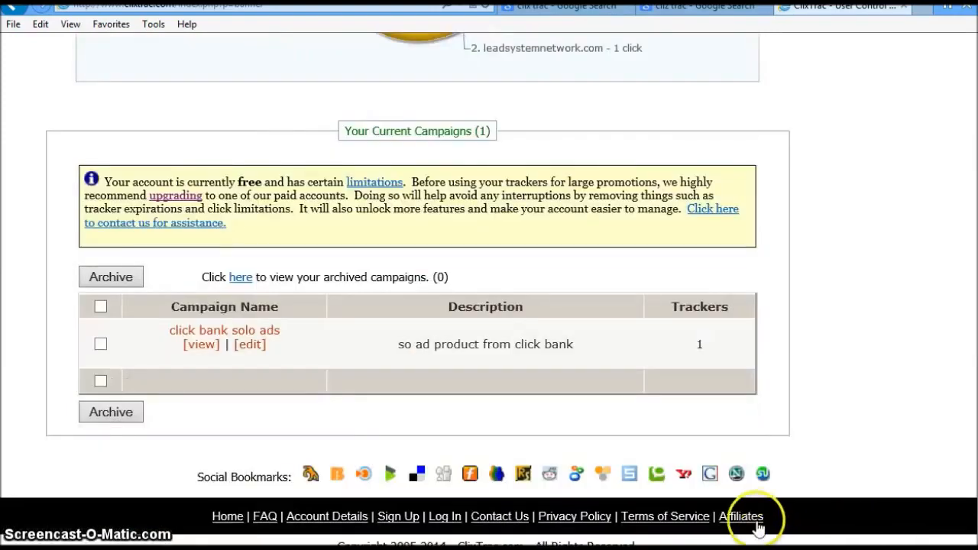
left_click(740, 517)
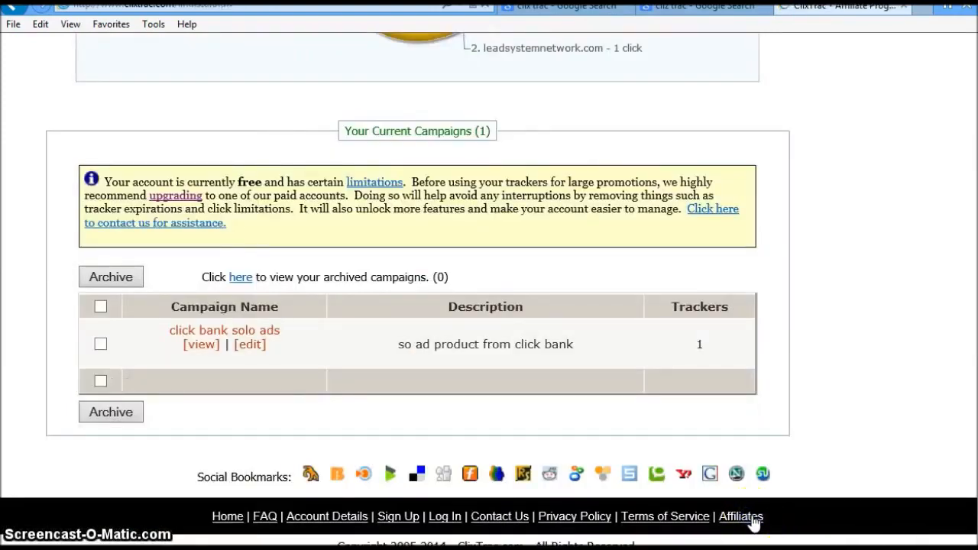
left_click(739, 517)
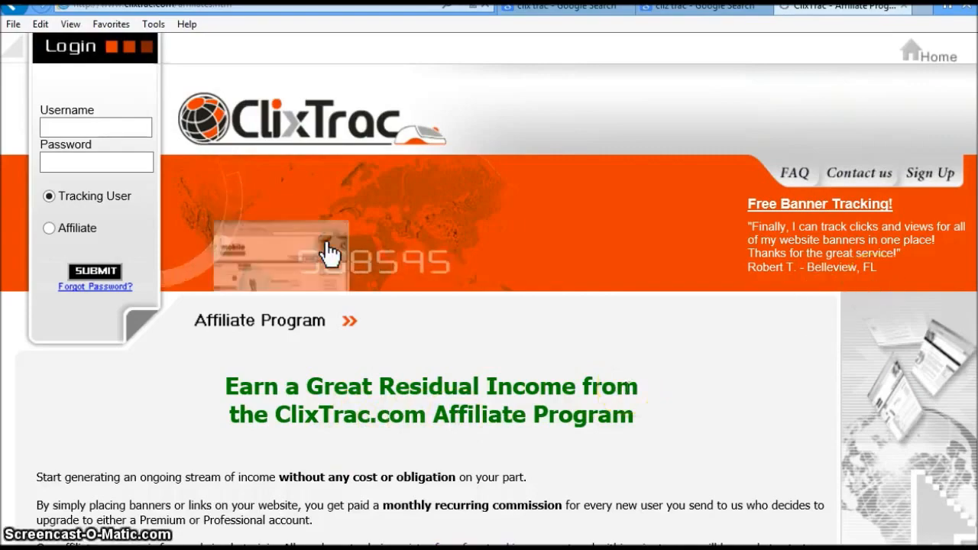
scroll("down", 3)
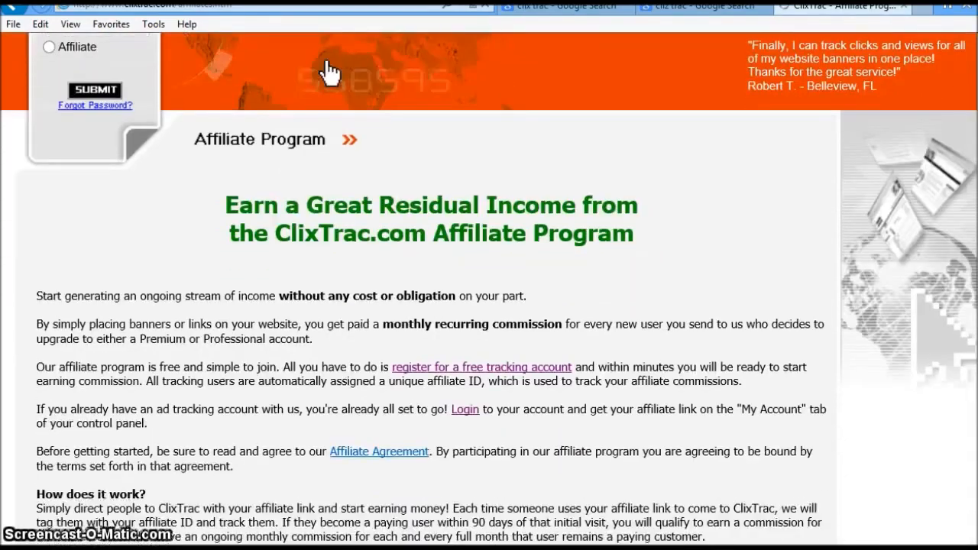
scroll("down", 3)
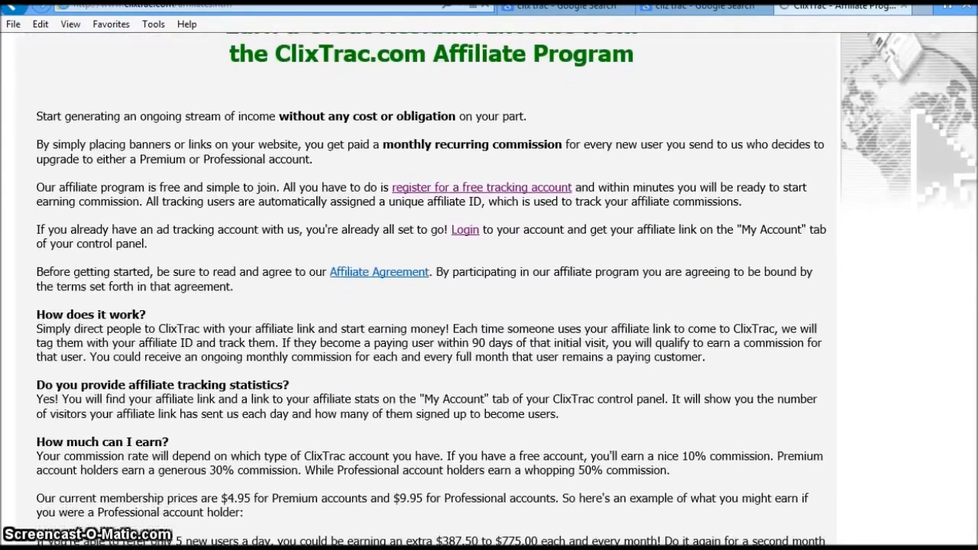
scroll("down", 3)
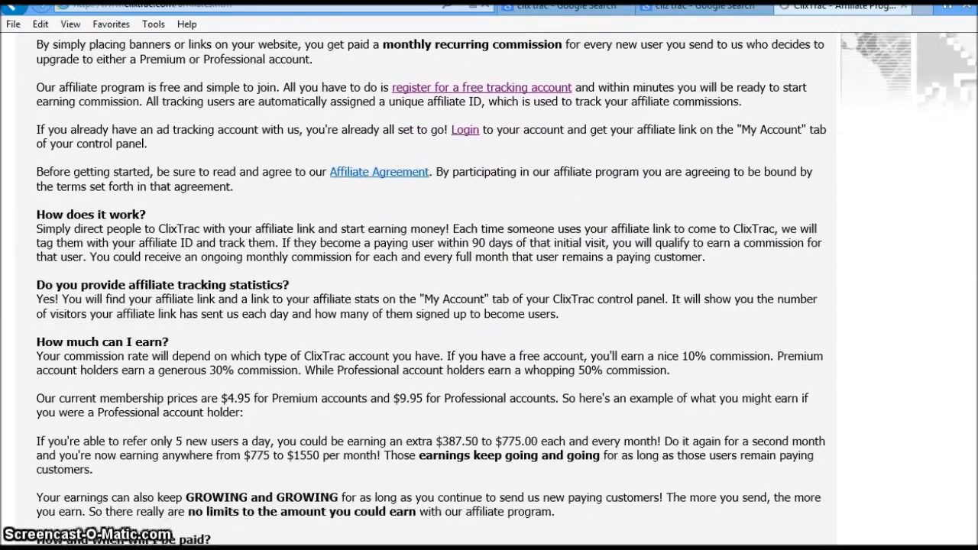
scroll("down", 3)
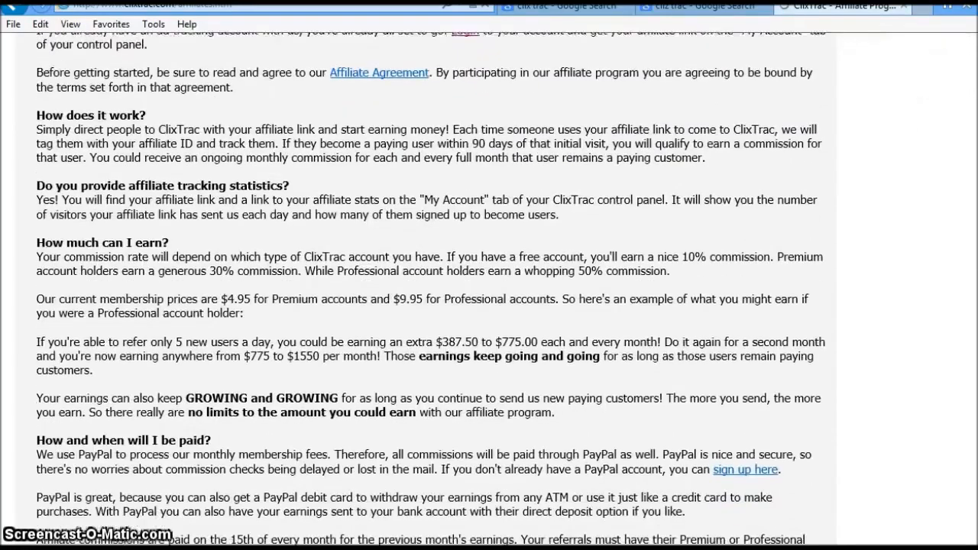
scroll("down", 3)
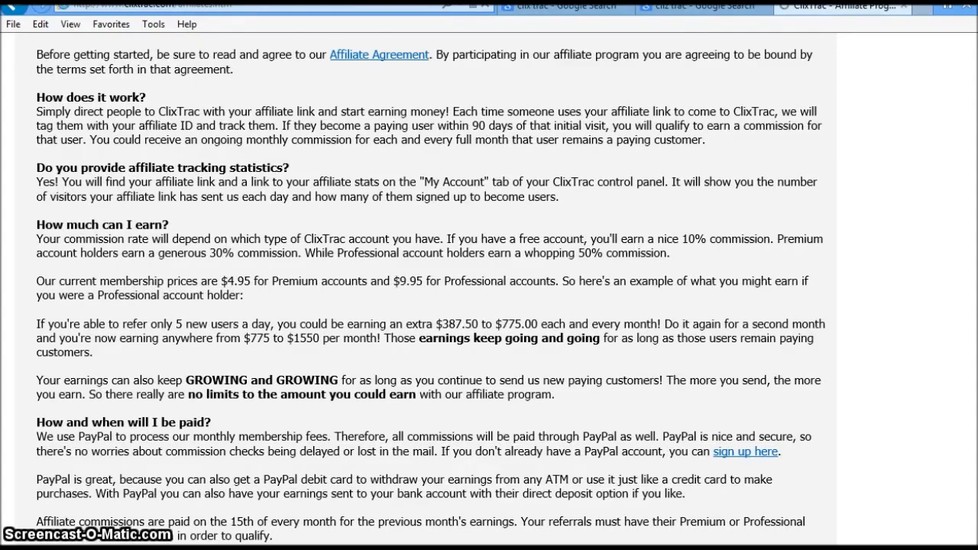
scroll("down", 3)
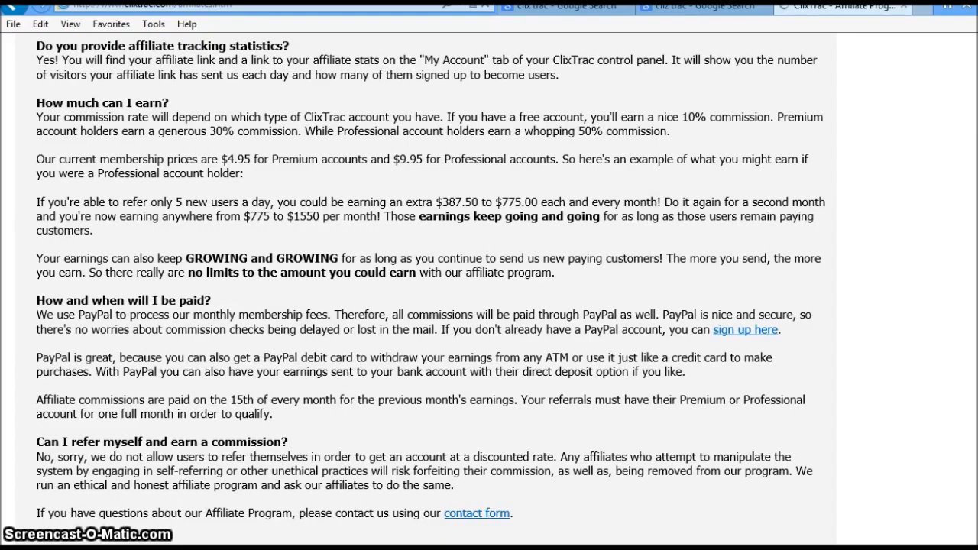
scroll("up", 3)
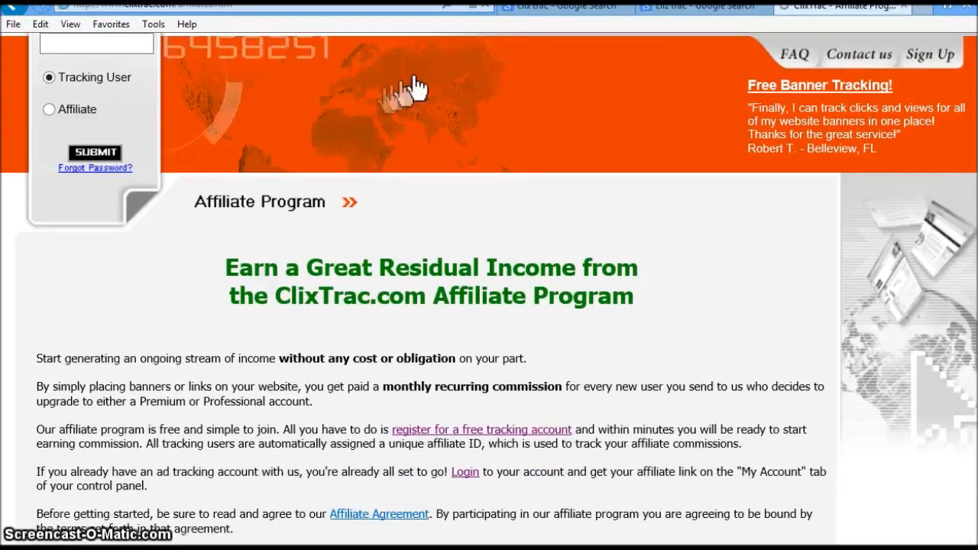
scroll("down", 3)
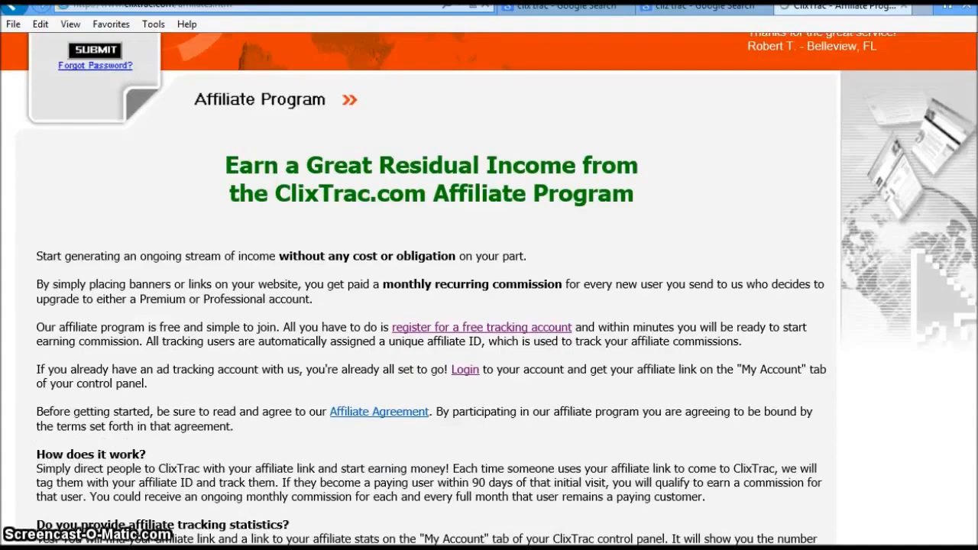
scroll("down", 3)
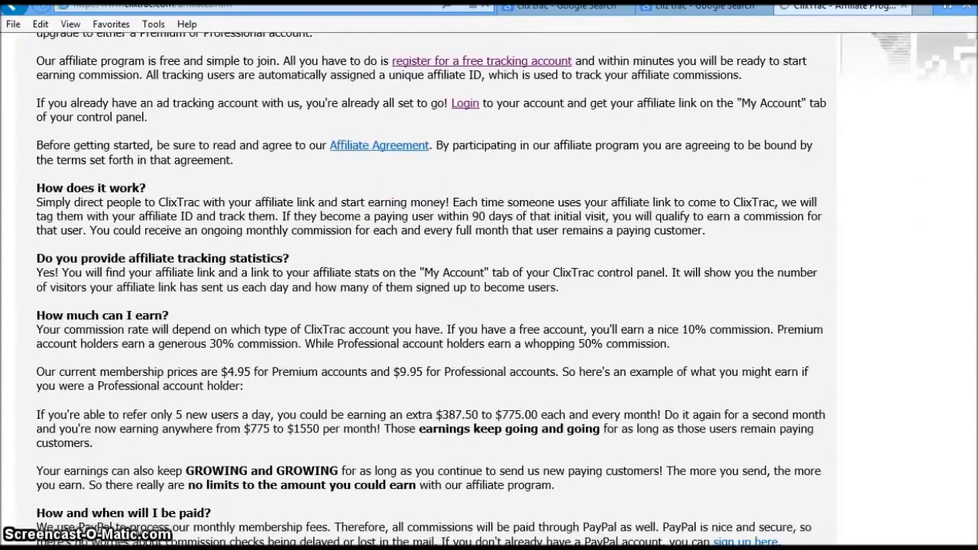
scroll("up", 3)
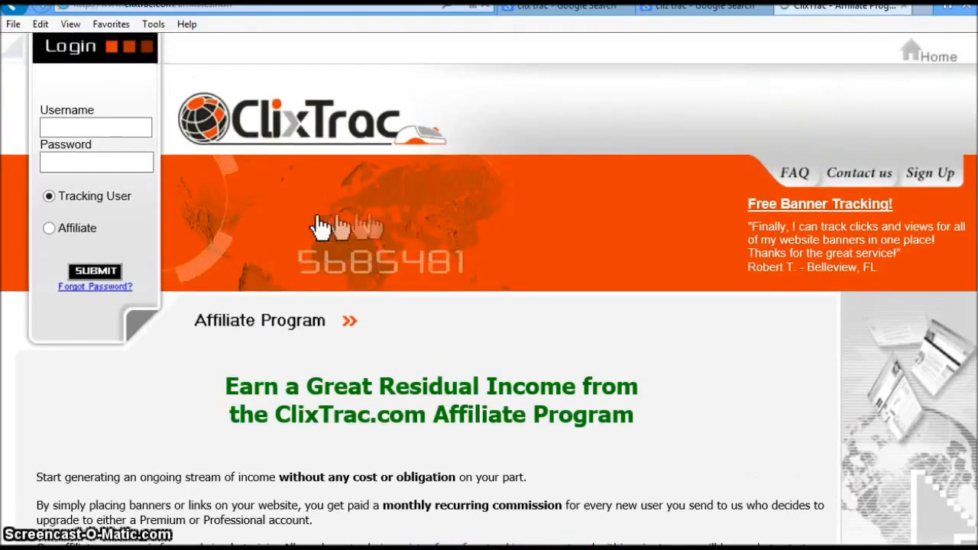
scroll("down", 3)
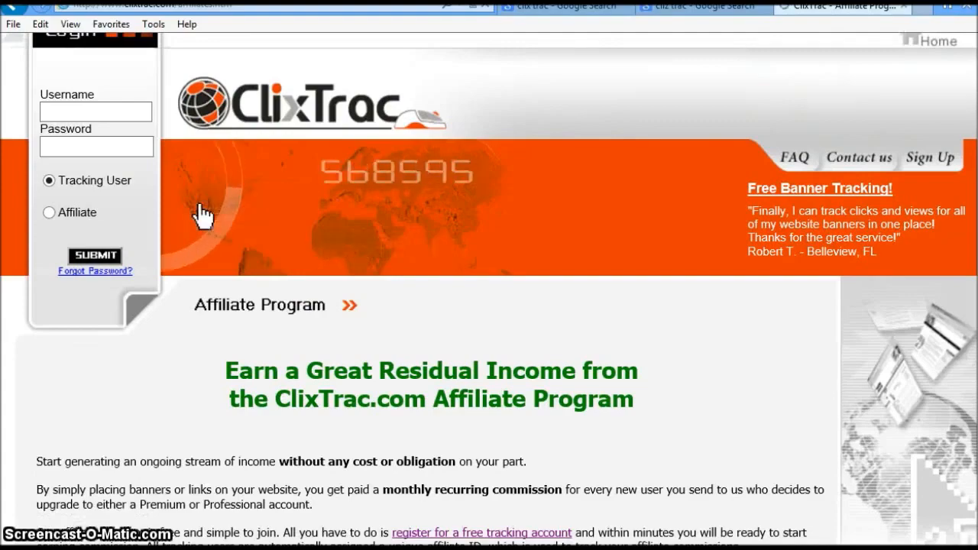
scroll("down", 3)
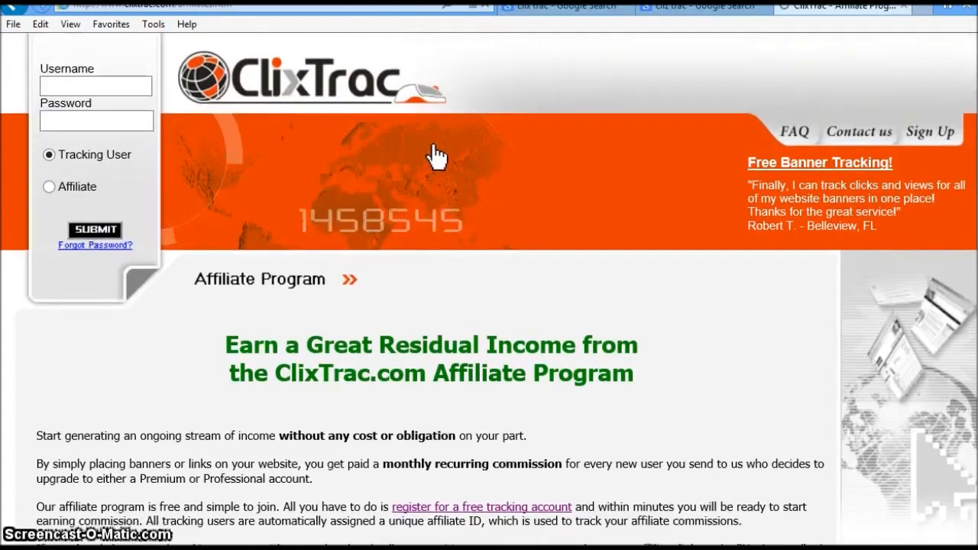
scroll("down", 3)
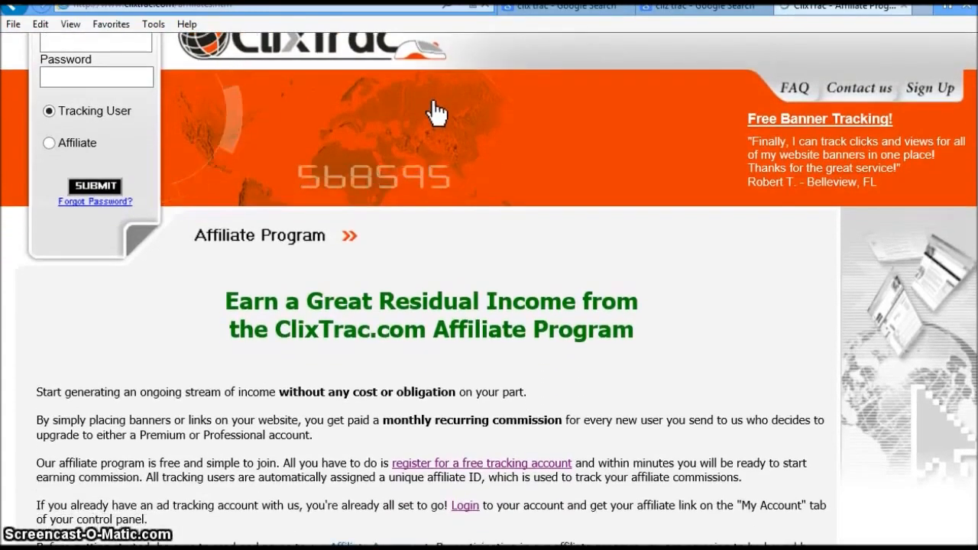